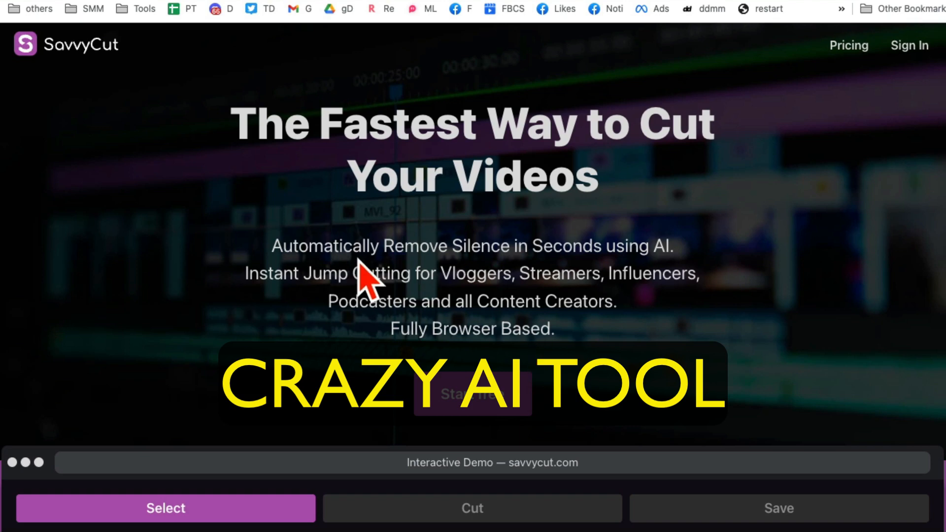
mouse_move(319, 281)
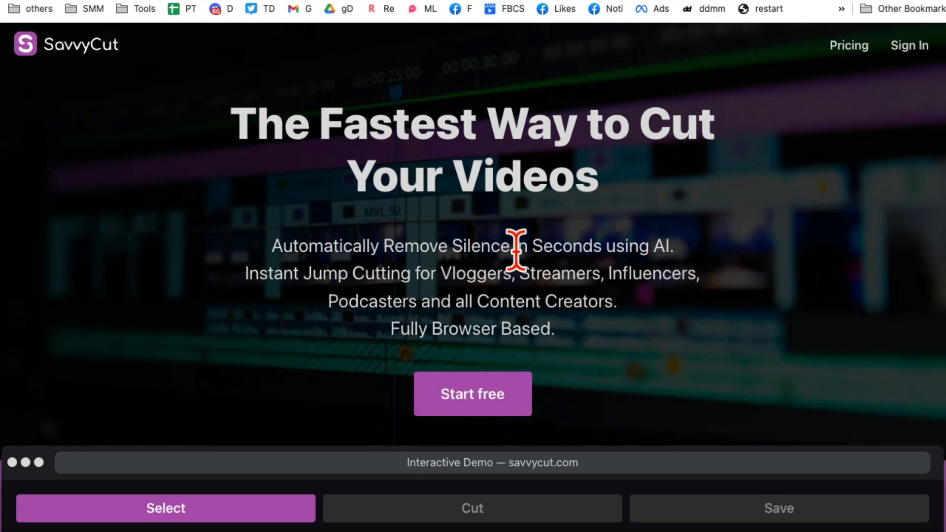
Review the landing page, highlighting the line about removing silence with AI.
double_click(324, 245)
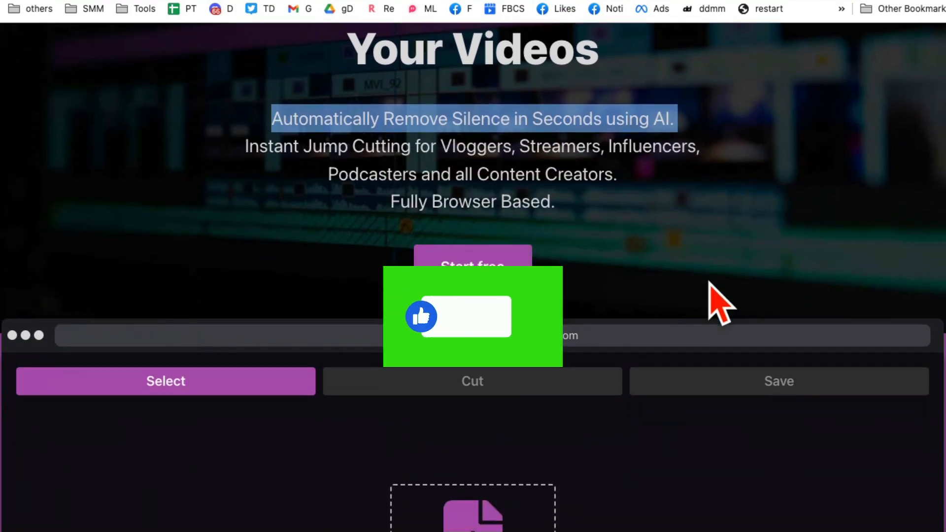
scroll(down, 3)
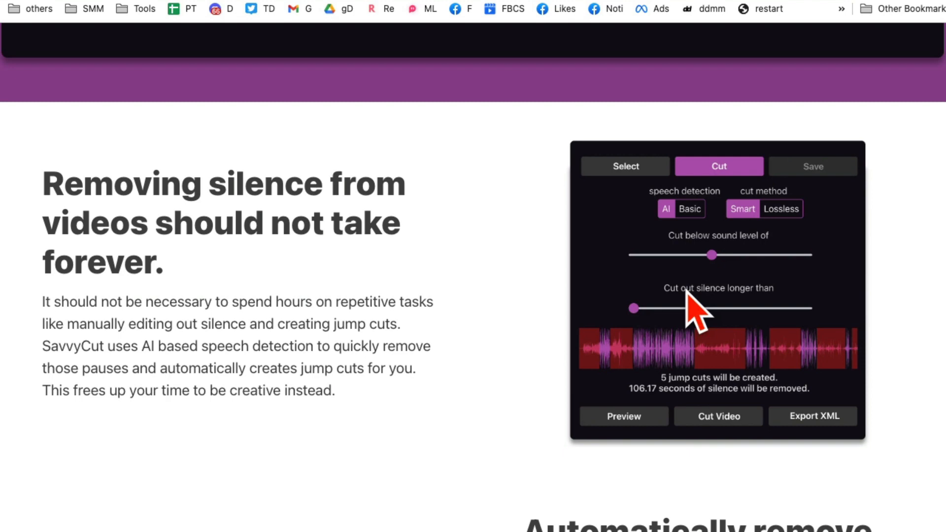
scroll(down, 3)
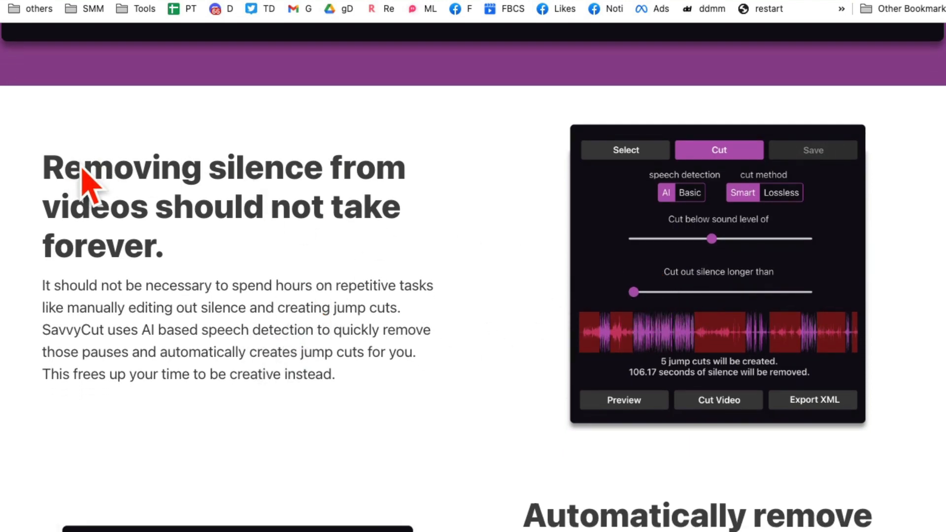
mouse_move(835, 343)
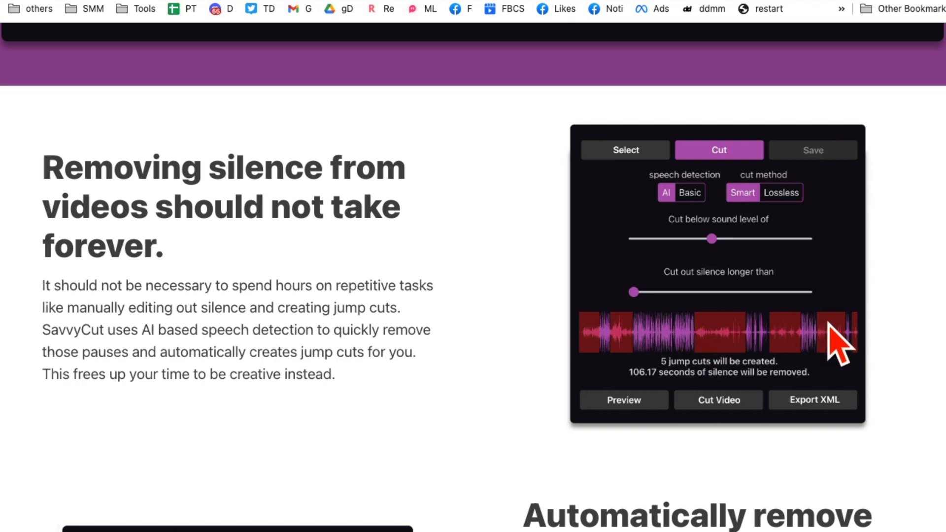
mouse_move(334, 341)
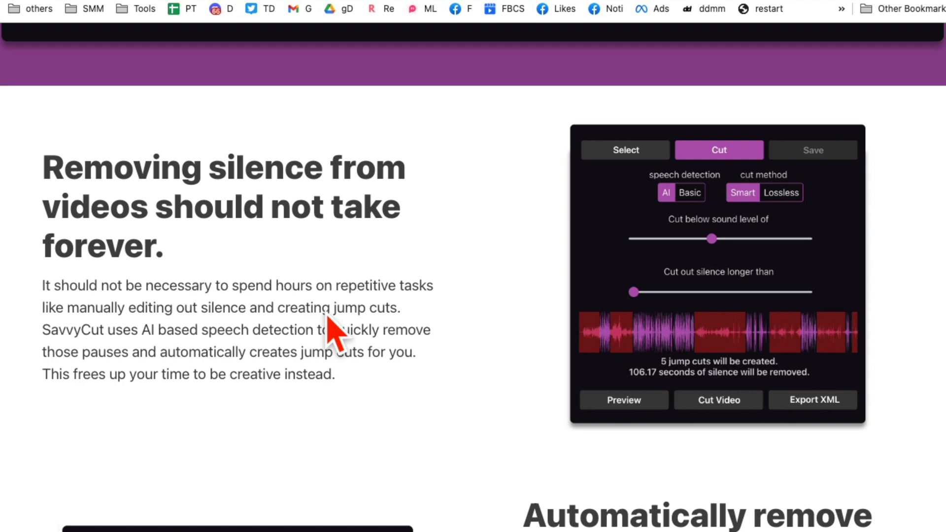
mouse_move(476, 356)
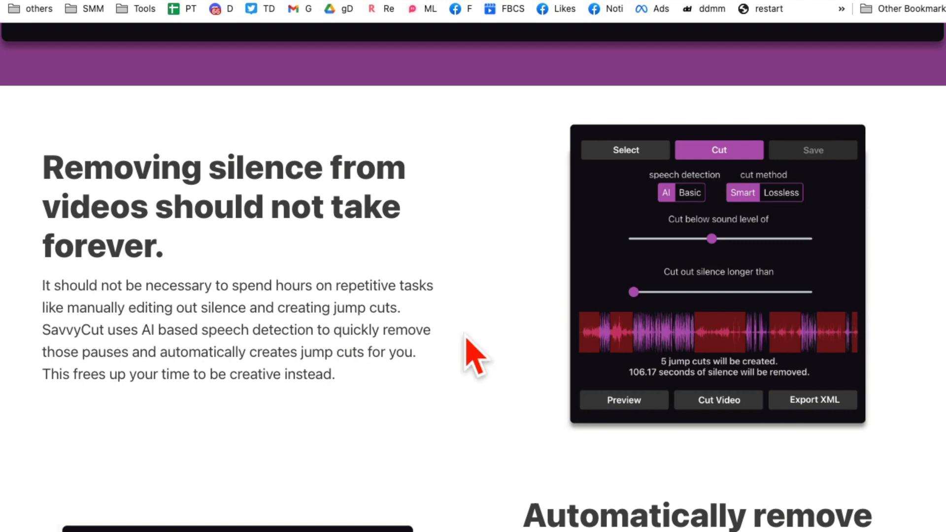
mouse_move(298, 281)
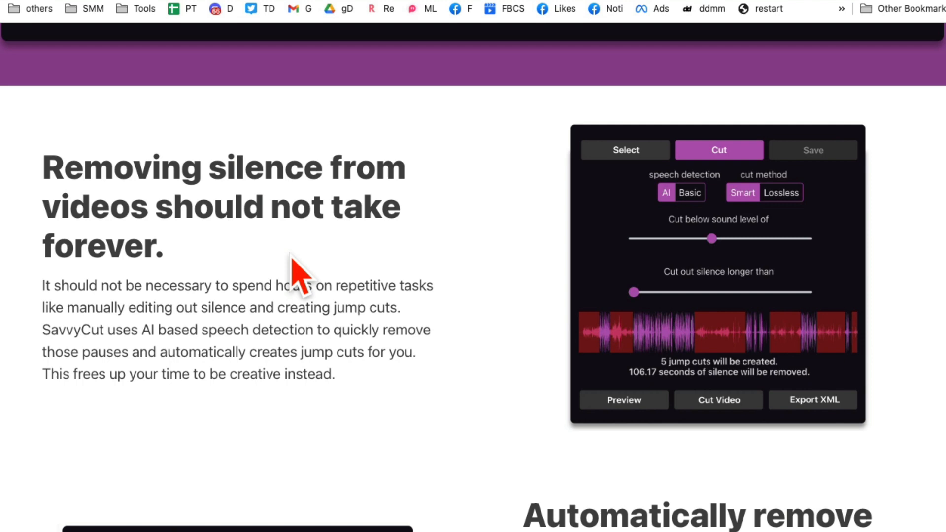
mouse_move(410, 296)
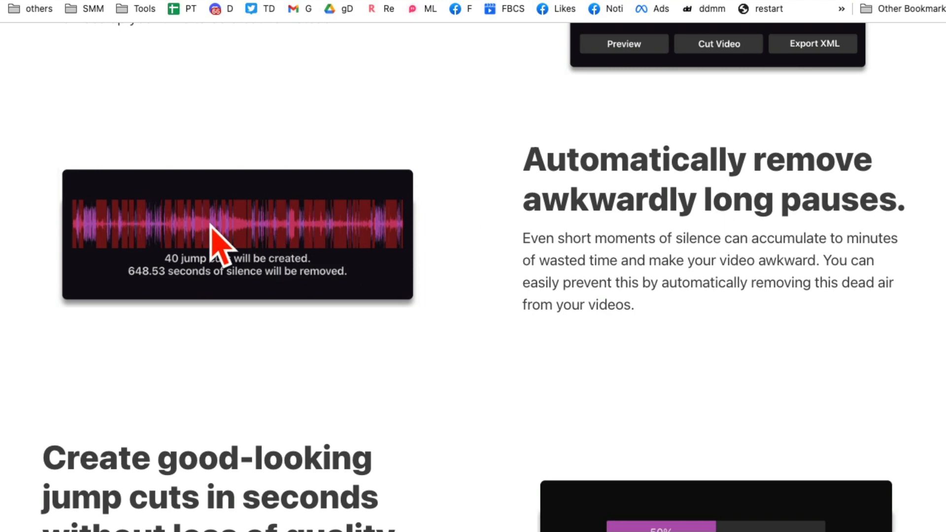
mouse_move(619, 213)
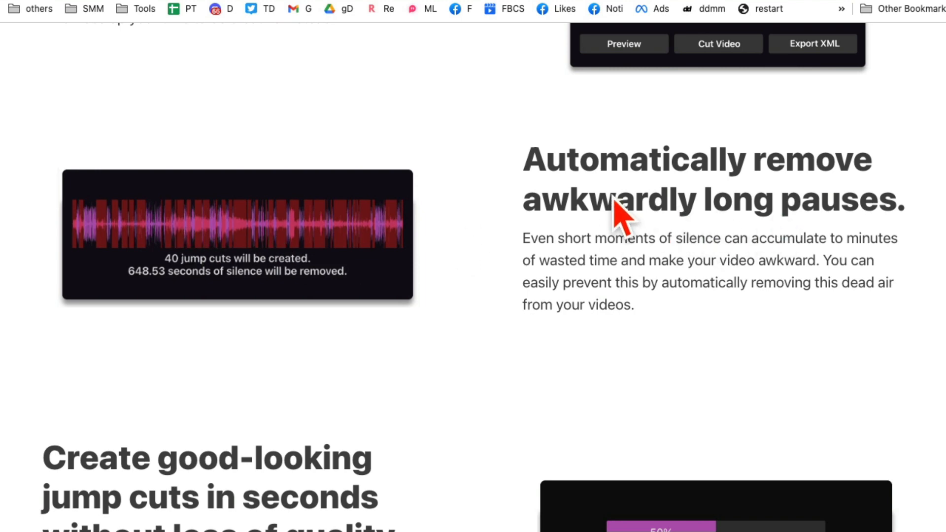
scroll(down, 3)
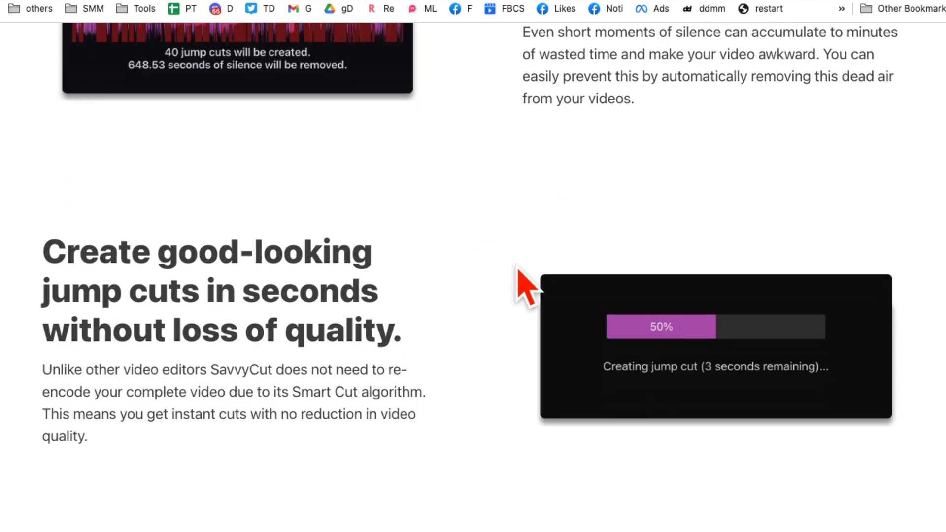
scroll(down, 3)
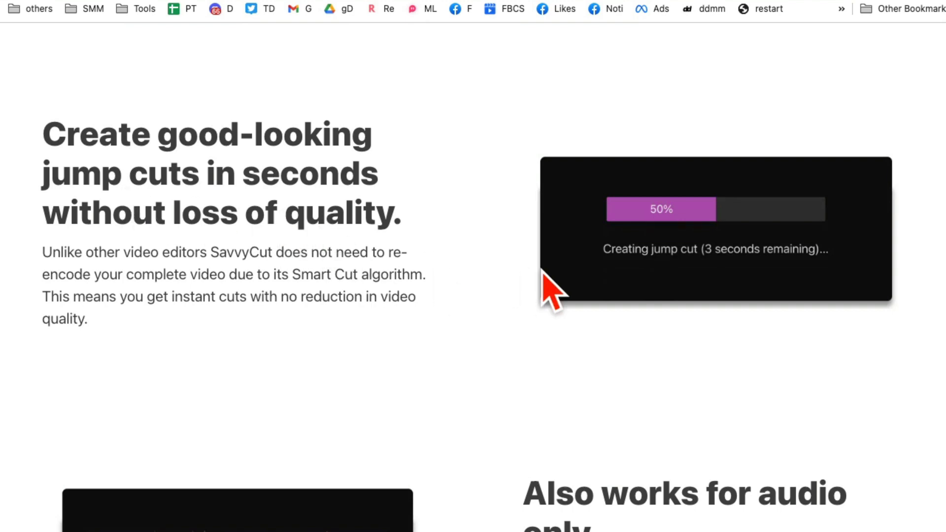
scroll(down, 3)
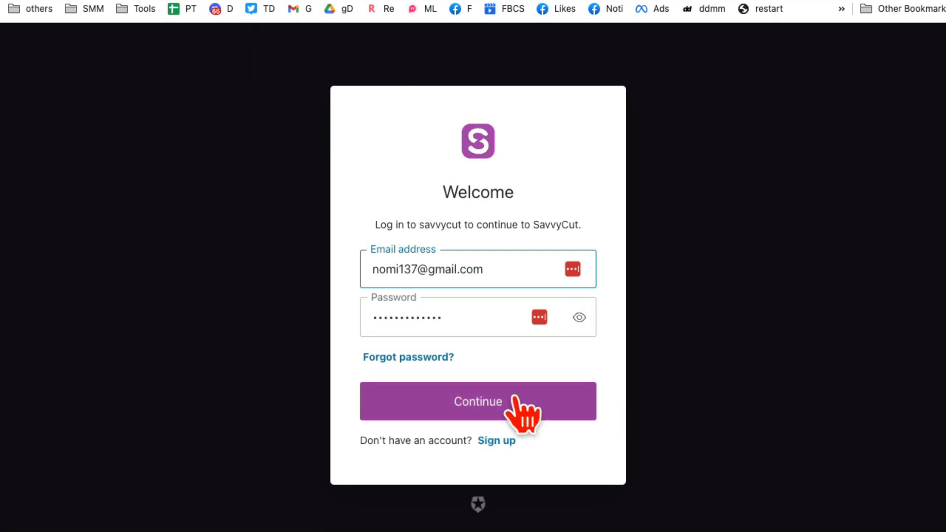
Sign in to SavvyCut by submitting the login form with Continue.
click(477, 401)
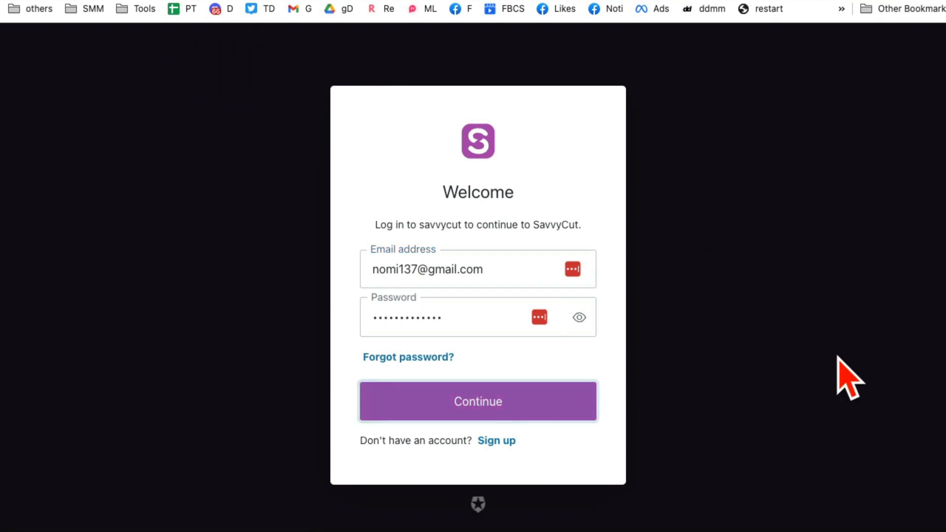
click(477, 401)
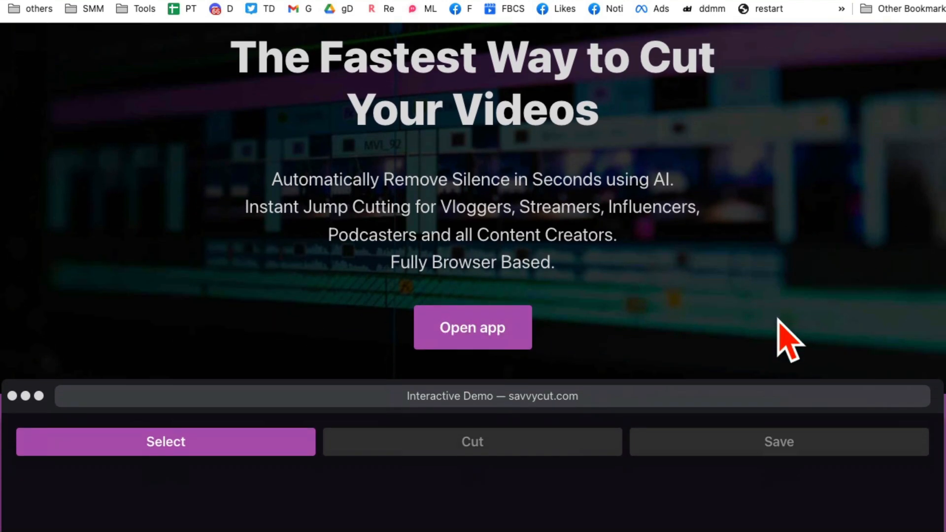
Launch the SavvyCut editor and start choosing a video file to upload.
click(472, 327)
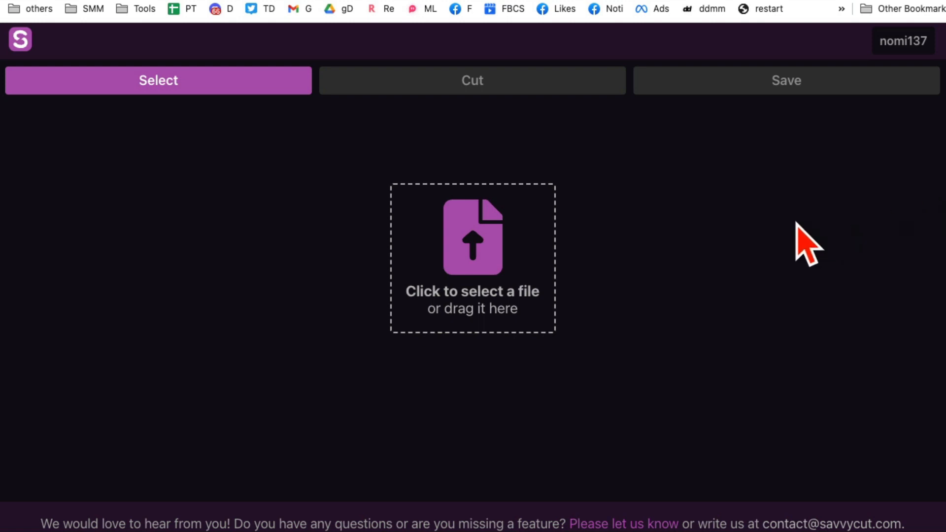
mouse_move(802, 253)
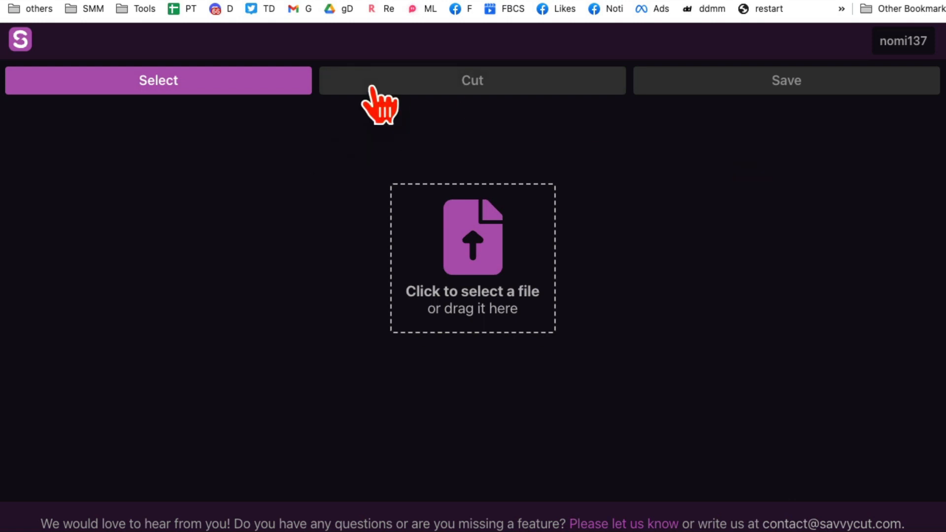
mouse_move(494, 233)
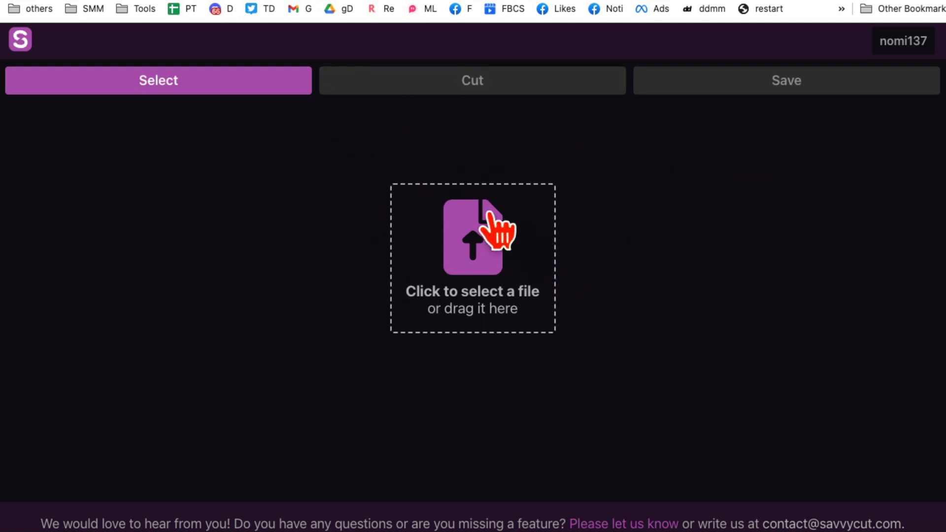
click(472, 236)
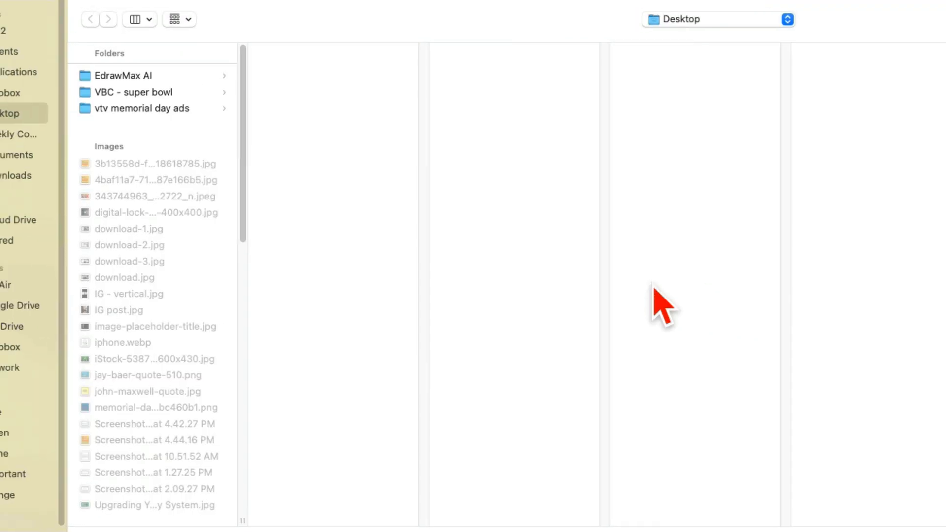
mouse_move(256, 187)
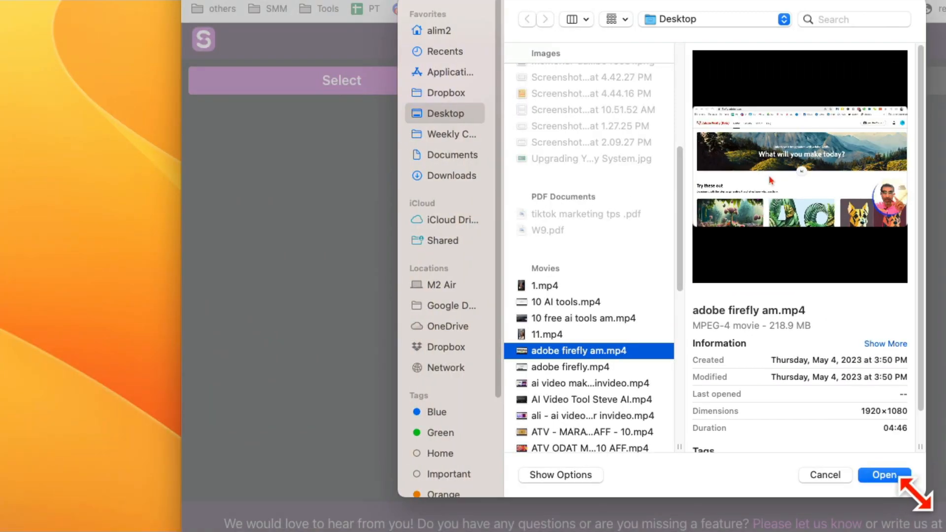
Load adobe firefly am.mp4 from the Desktop into SavvyCut's cut step.
click(884, 475)
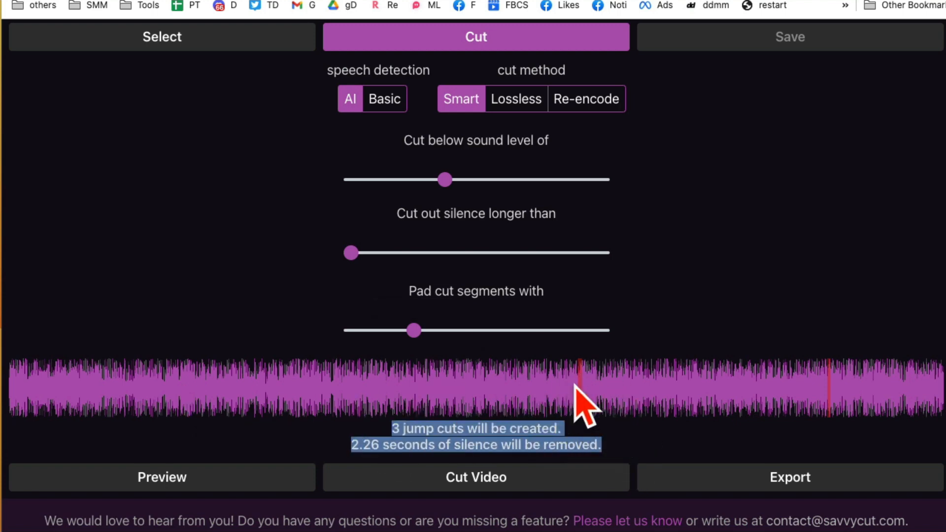
mouse_move(745, 347)
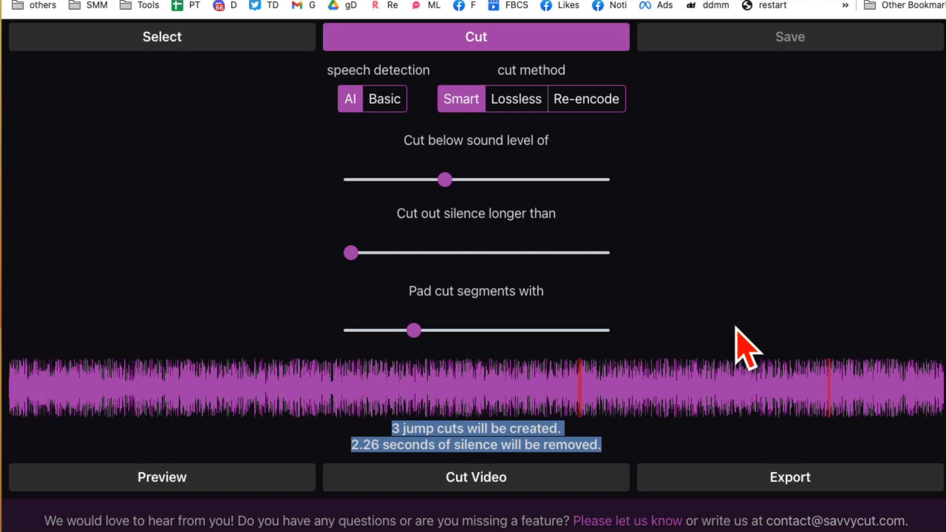
mouse_move(491, 401)
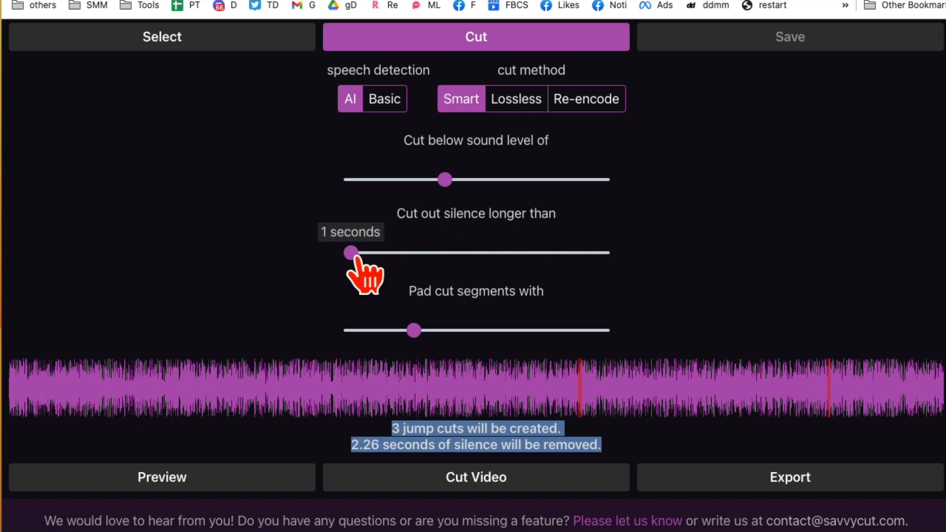
mouse_move(363, 275)
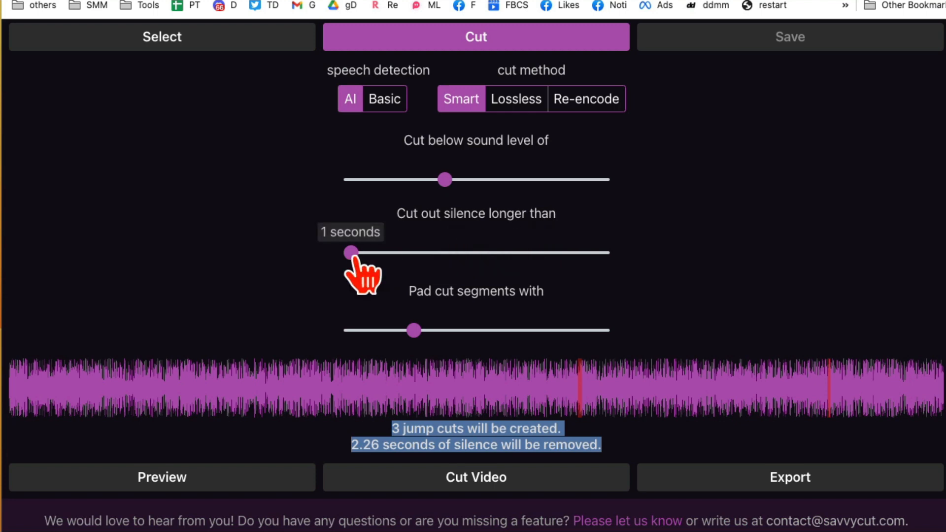
mouse_move(597, 253)
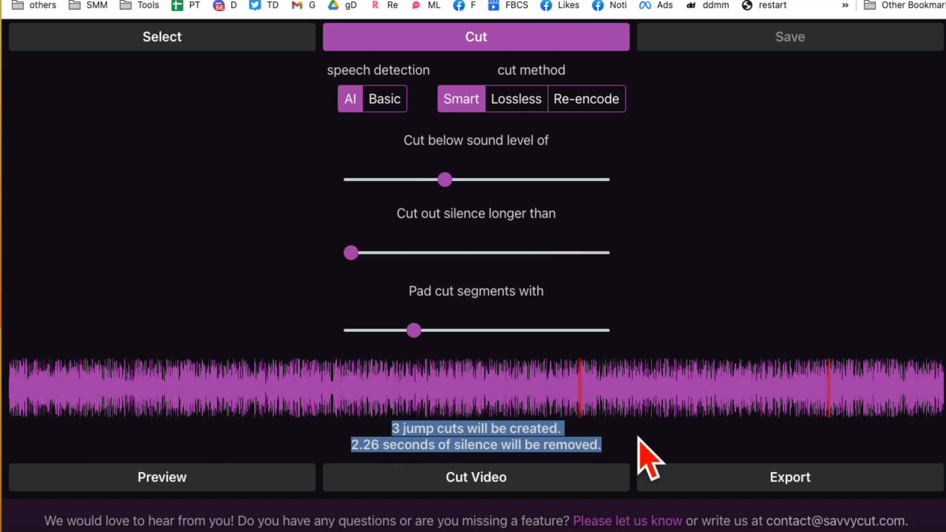
mouse_move(515, 435)
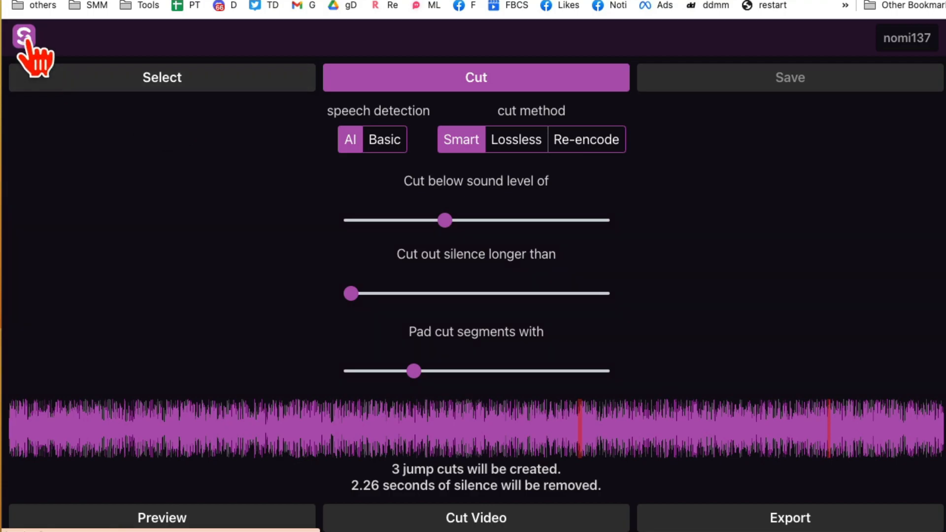
Leave the 3 jump cuts and 2.26 s silence removal unchanged and return home.
click(24, 36)
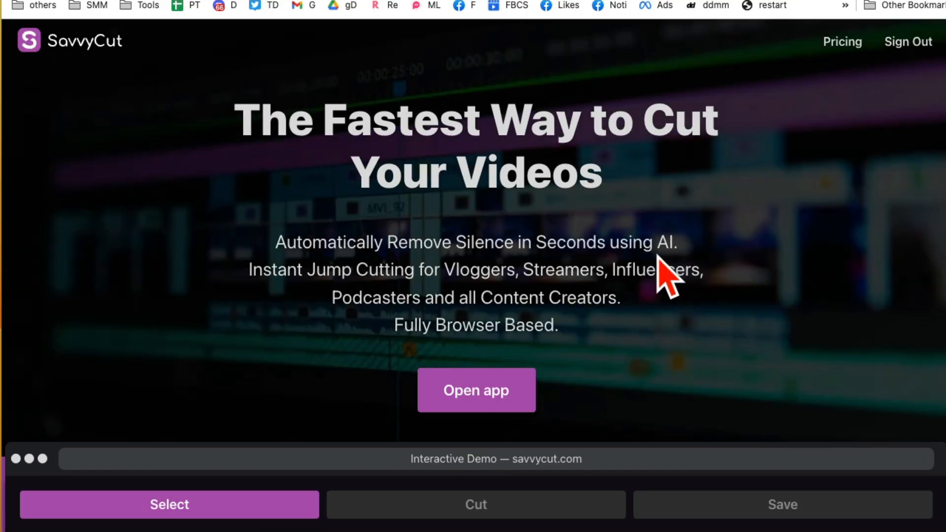